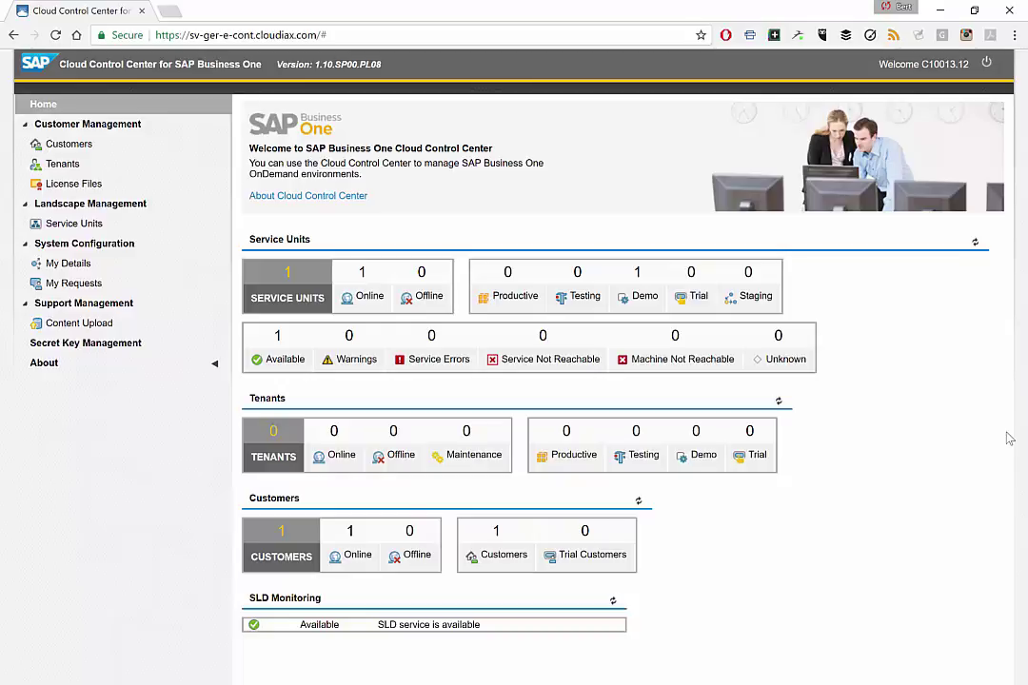
{"action": "mouse_move", "coordinate": [916, 444]}
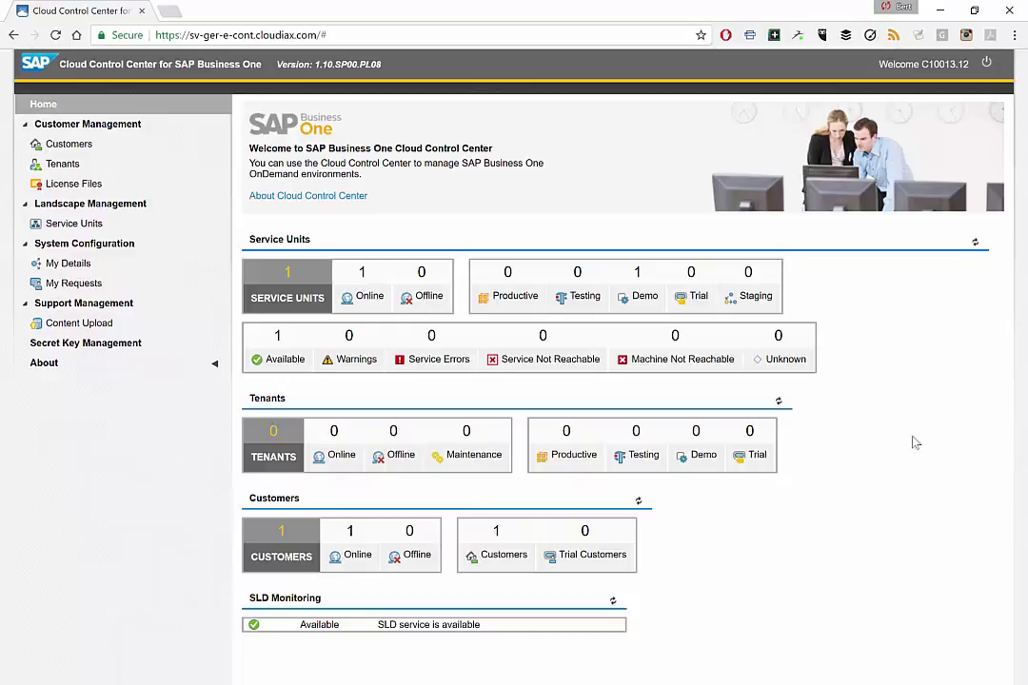
{"action": "mouse_move", "coordinate": [879, 456]}
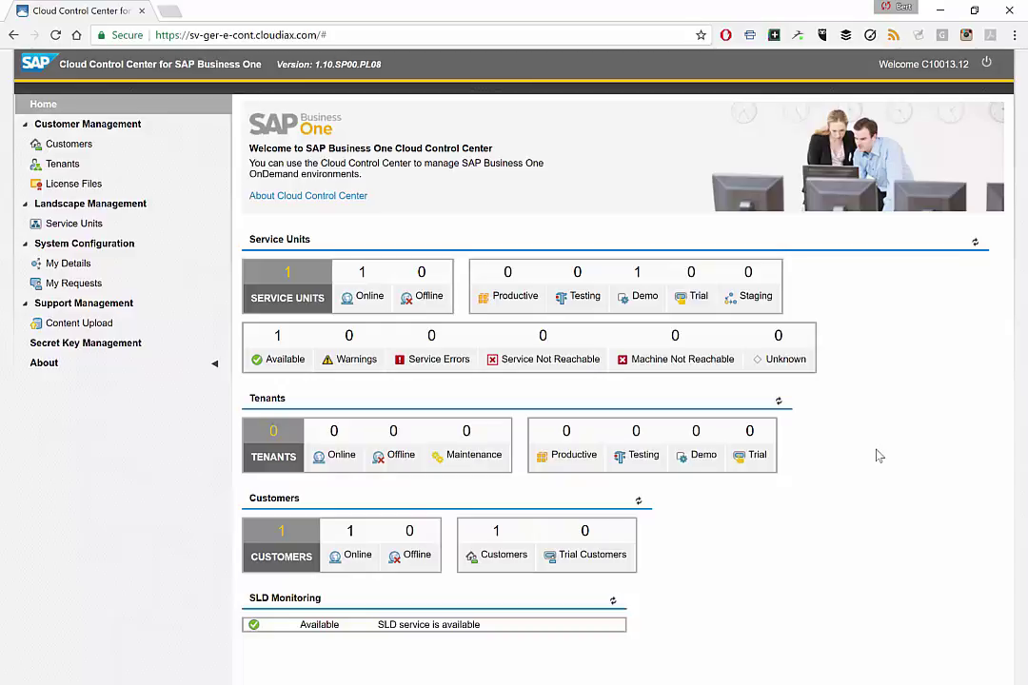
{"action": "mouse_move", "coordinate": [830, 478]}
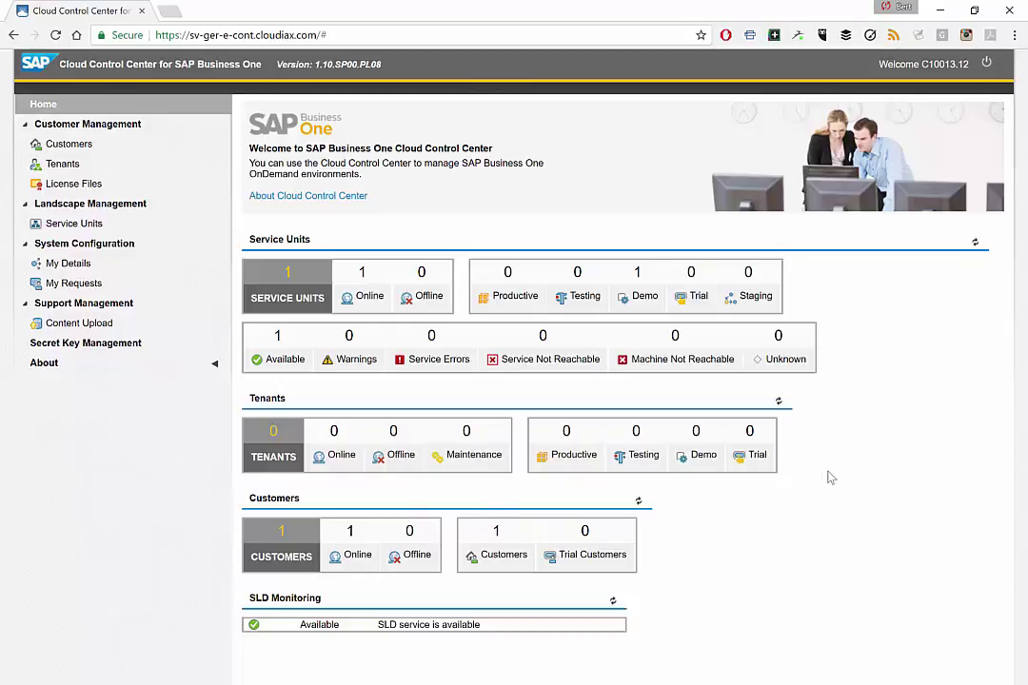
{"action": "mouse_move", "coordinate": [356, 503]}
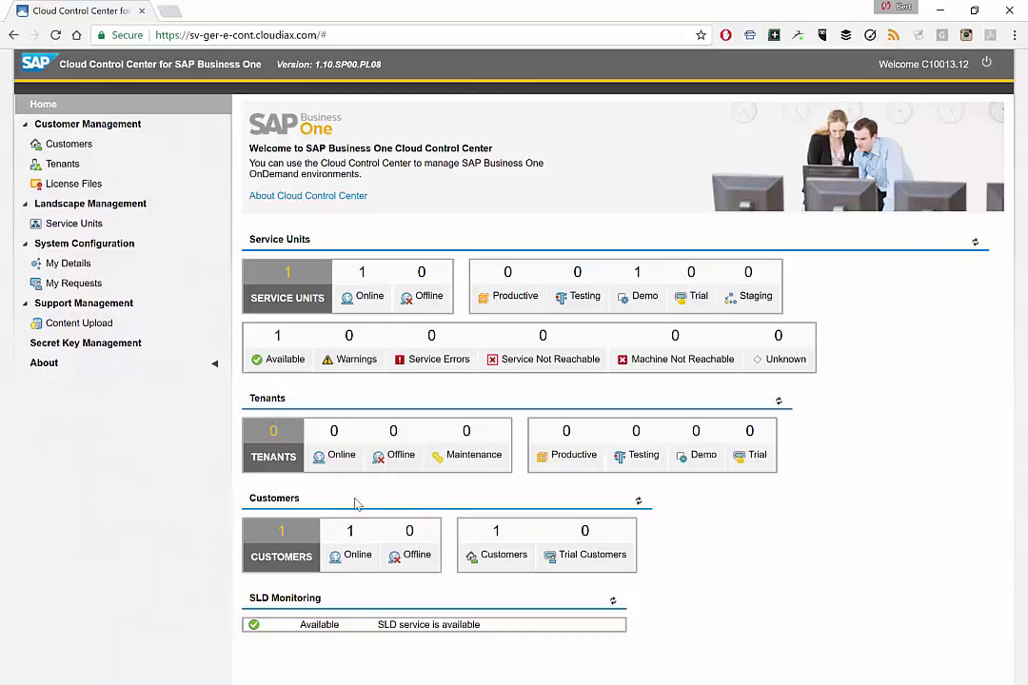
{"action": "mouse_move", "coordinate": [226, 431]}
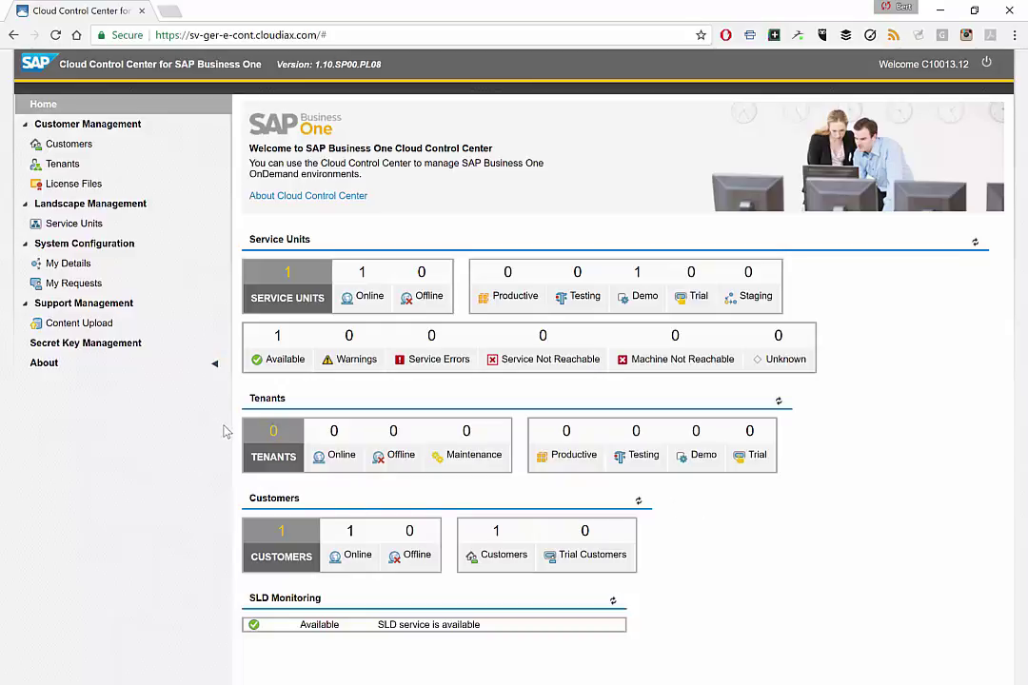
{"action": "mouse_move", "coordinate": [276, 201]}
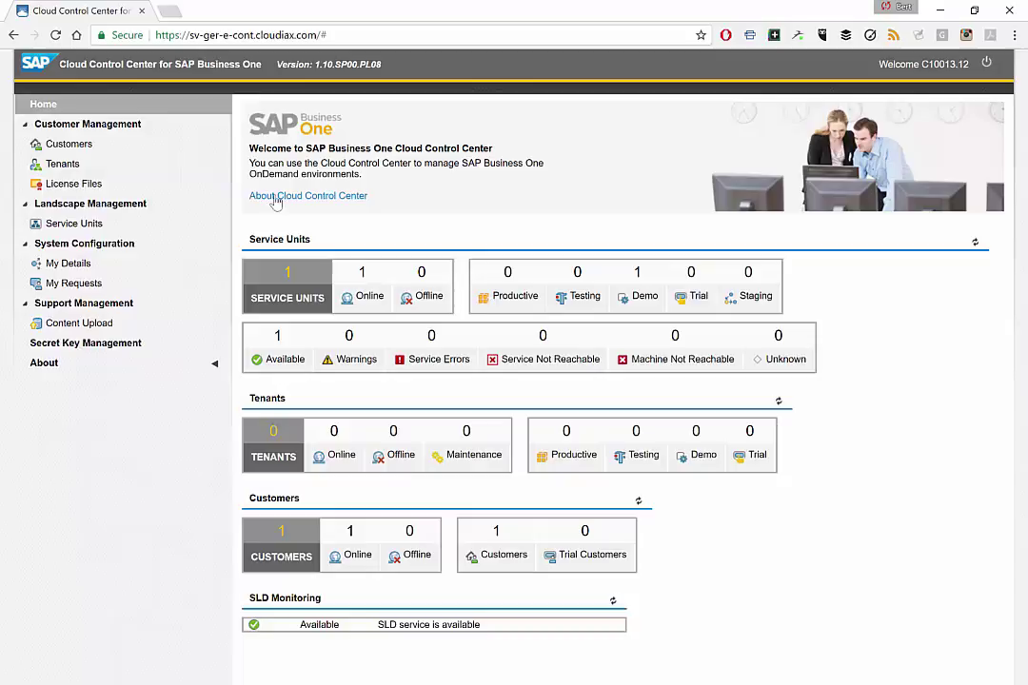
Open the About Cloud Control Center page from the welcome banner.
{"action": "left_click", "coordinate": [308, 195]}
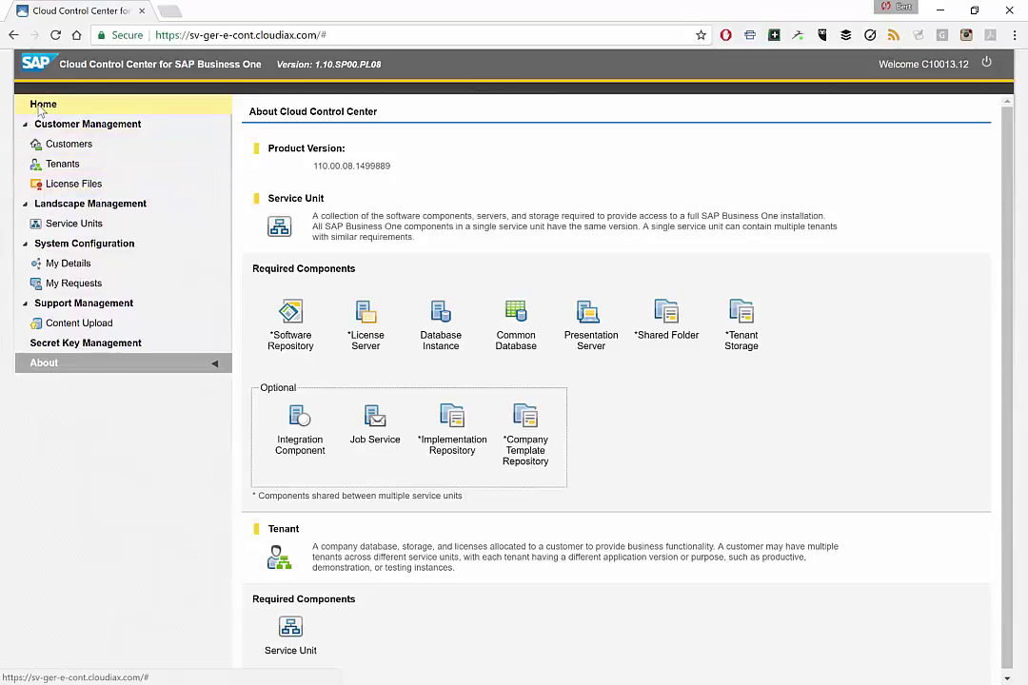
Go back to the Home dashboard with its service unit, tenant and customer counts.
{"action": "left_click", "coordinate": [44, 104]}
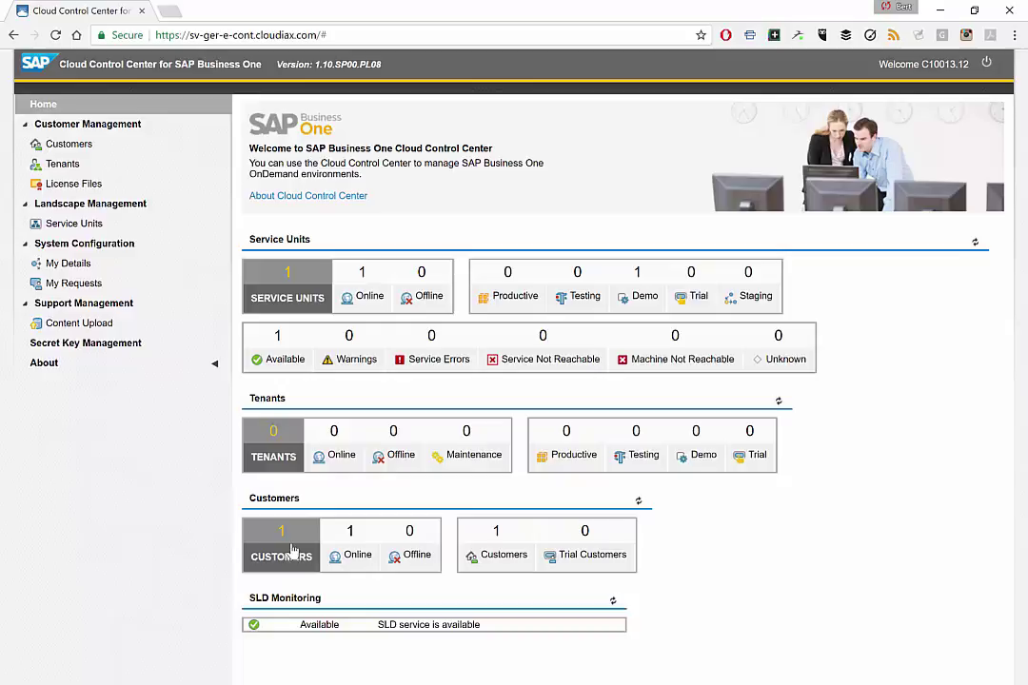
{"action": "mouse_move", "coordinate": [89, 204]}
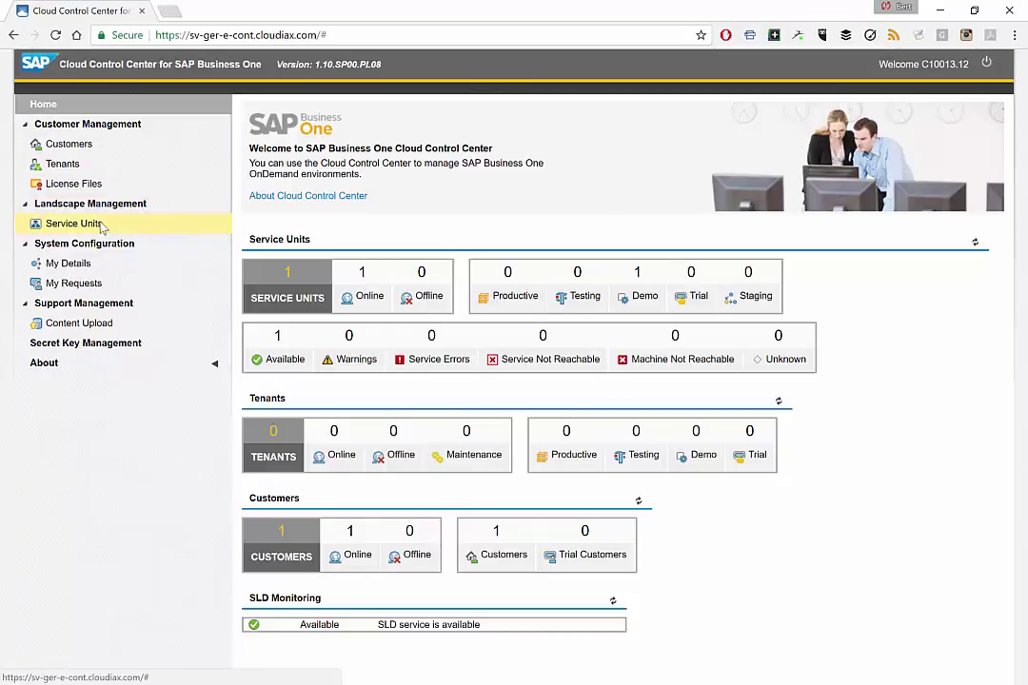
{"action": "mouse_move", "coordinate": [74, 183]}
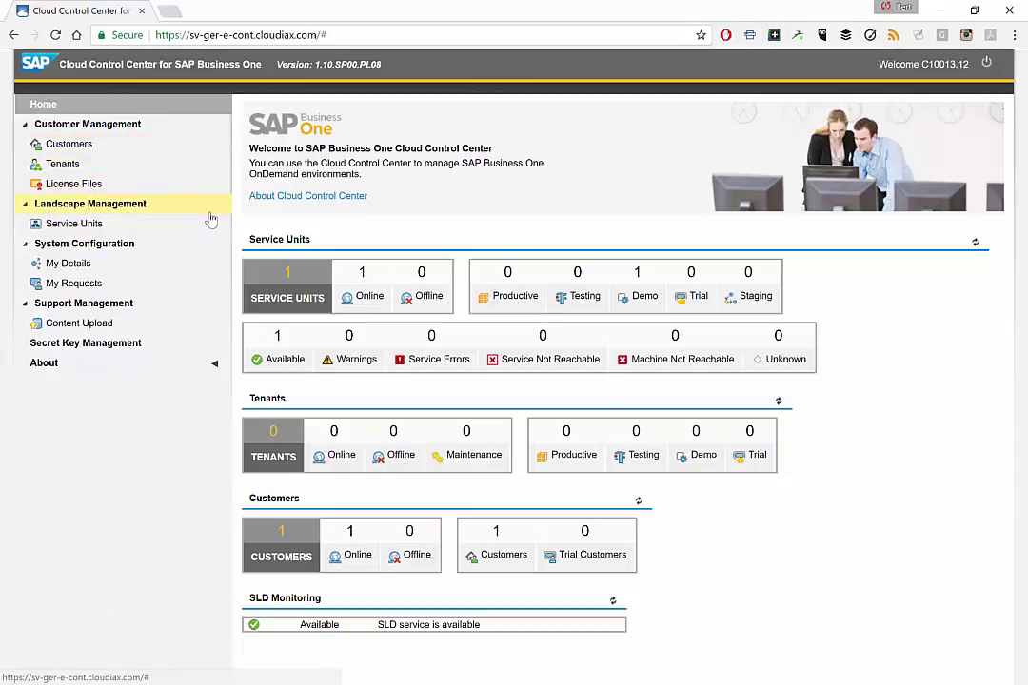
{"action": "mouse_move", "coordinate": [333, 207]}
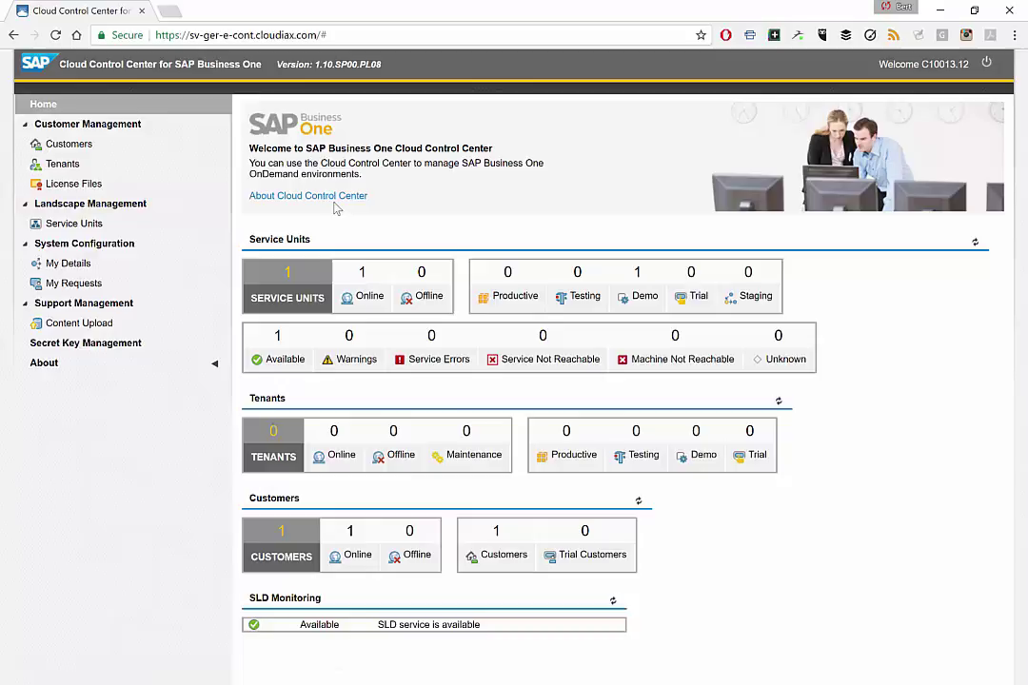
{"action": "mouse_move", "coordinate": [378, 228]}
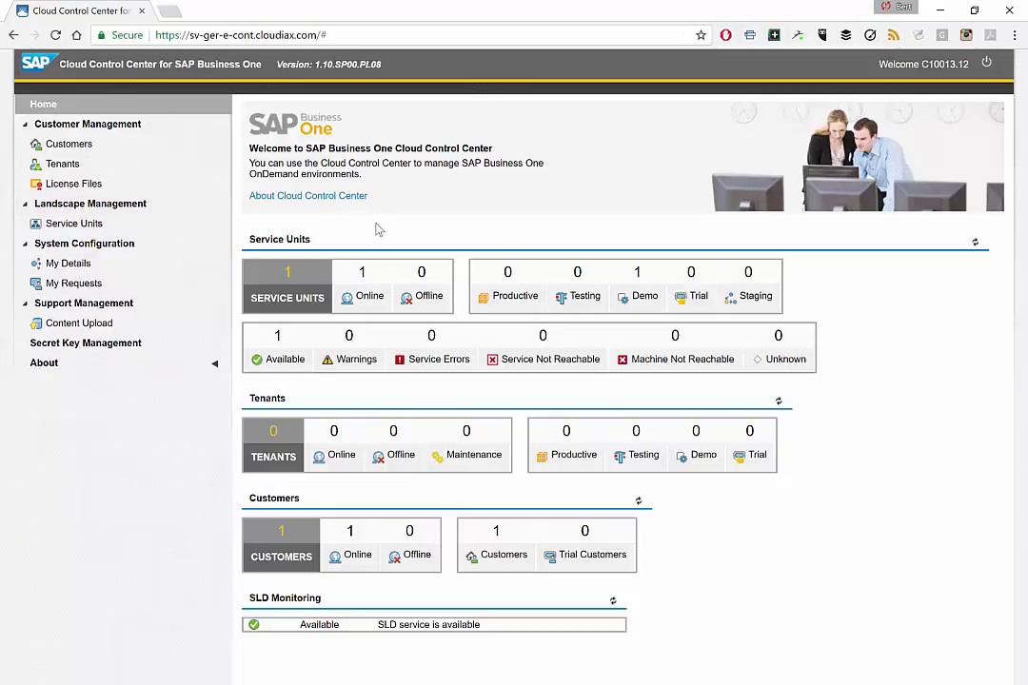
{"action": "mouse_move", "coordinate": [366, 226]}
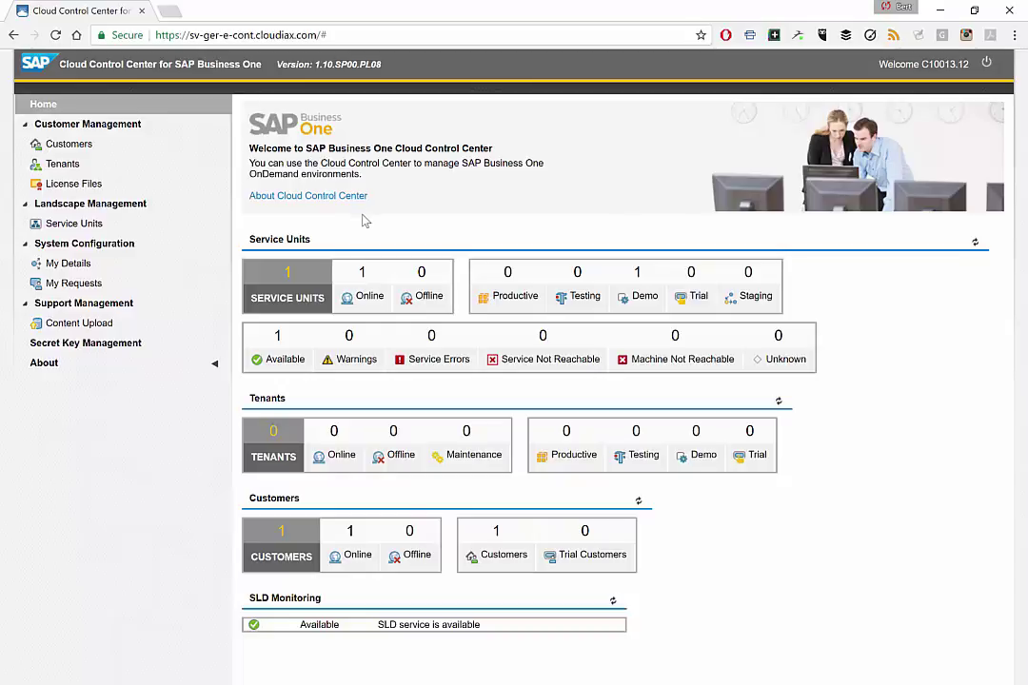
{"action": "mouse_move", "coordinate": [371, 223]}
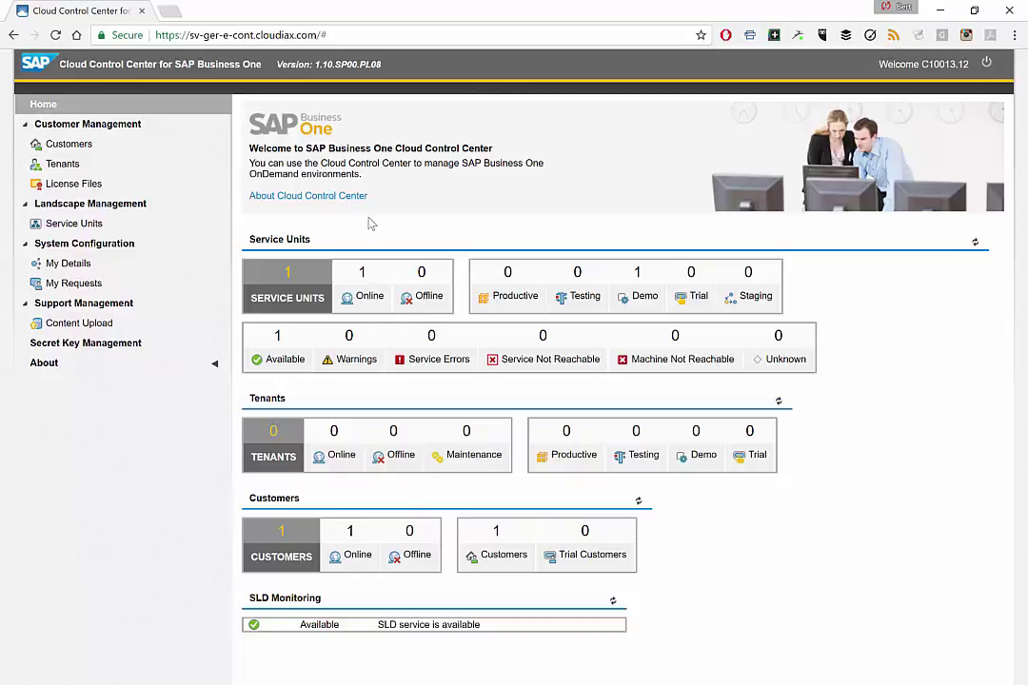
{"action": "mouse_move", "coordinate": [379, 220]}
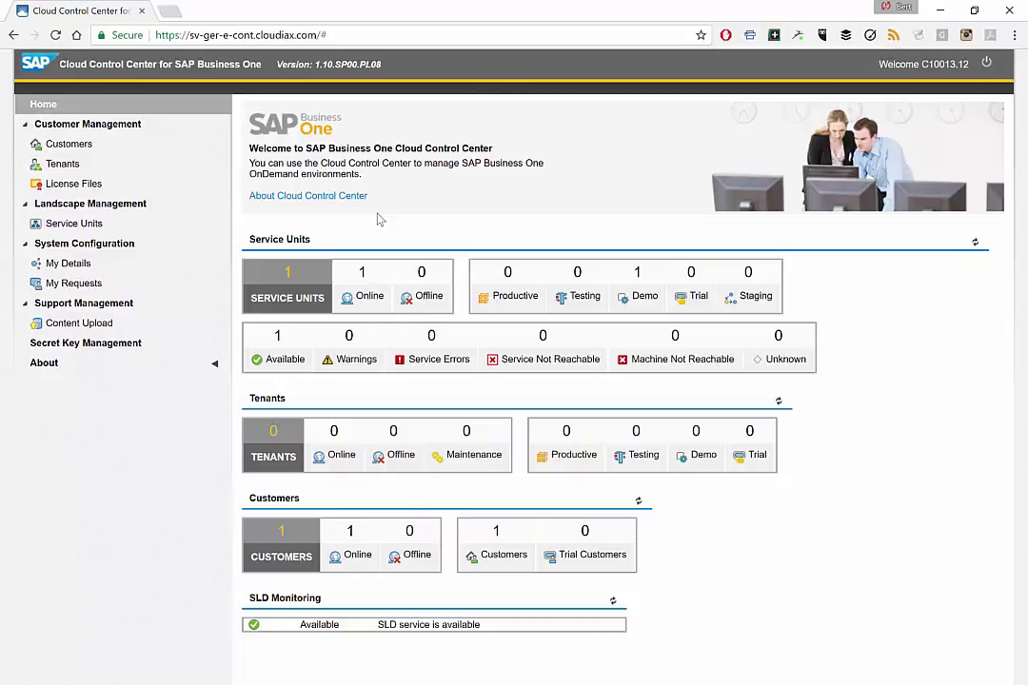
{"action": "mouse_move", "coordinate": [399, 216]}
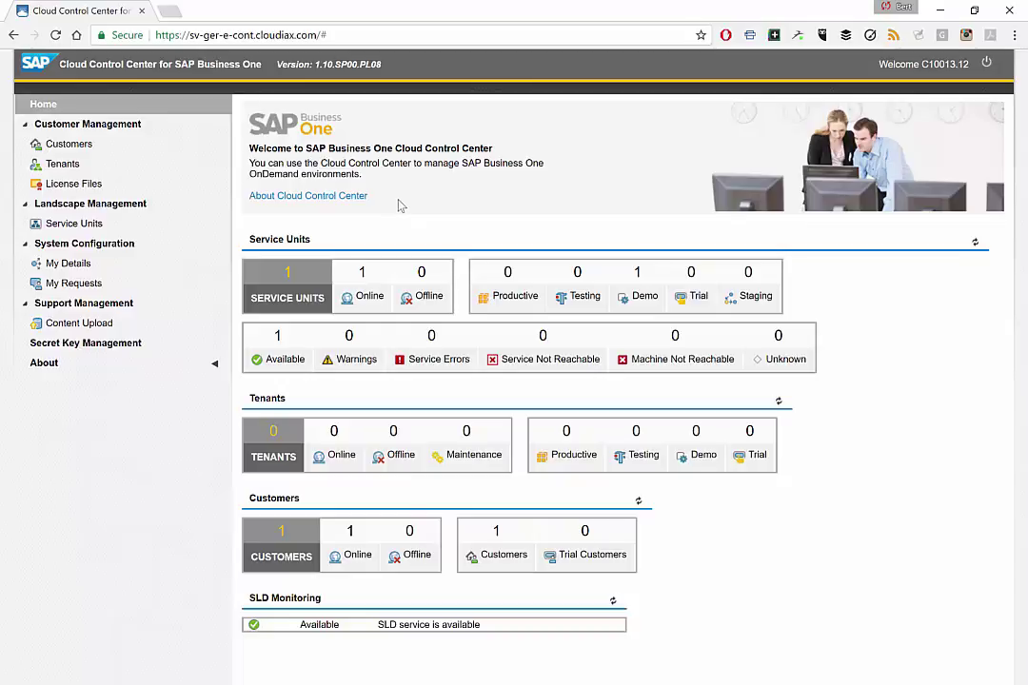
{"action": "mouse_move", "coordinate": [371, 131]}
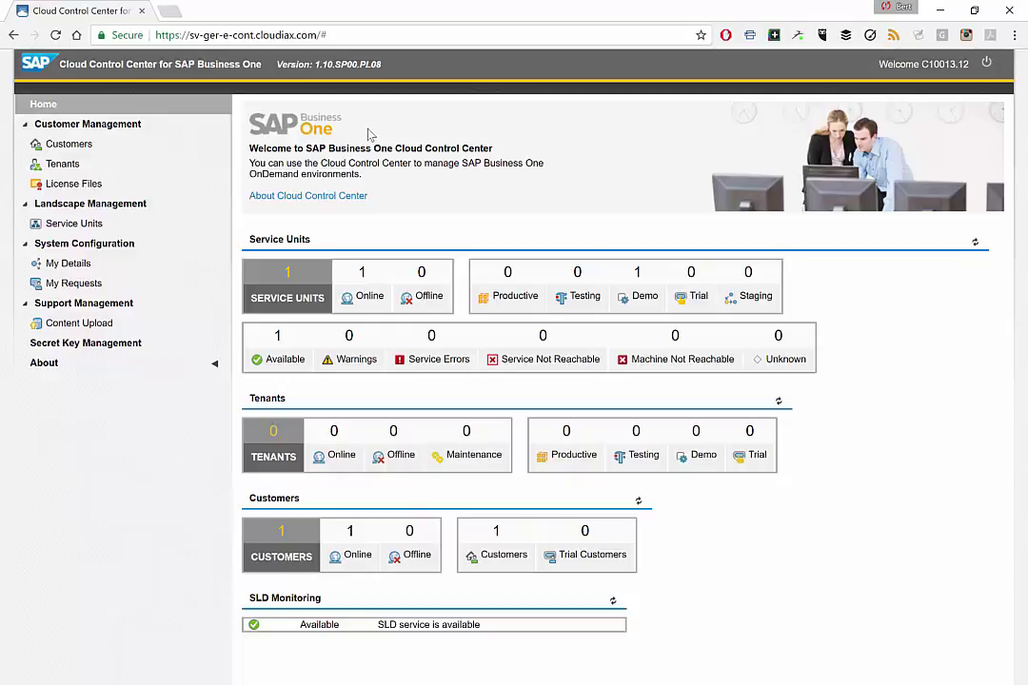
{"action": "mouse_move", "coordinate": [90, 204]}
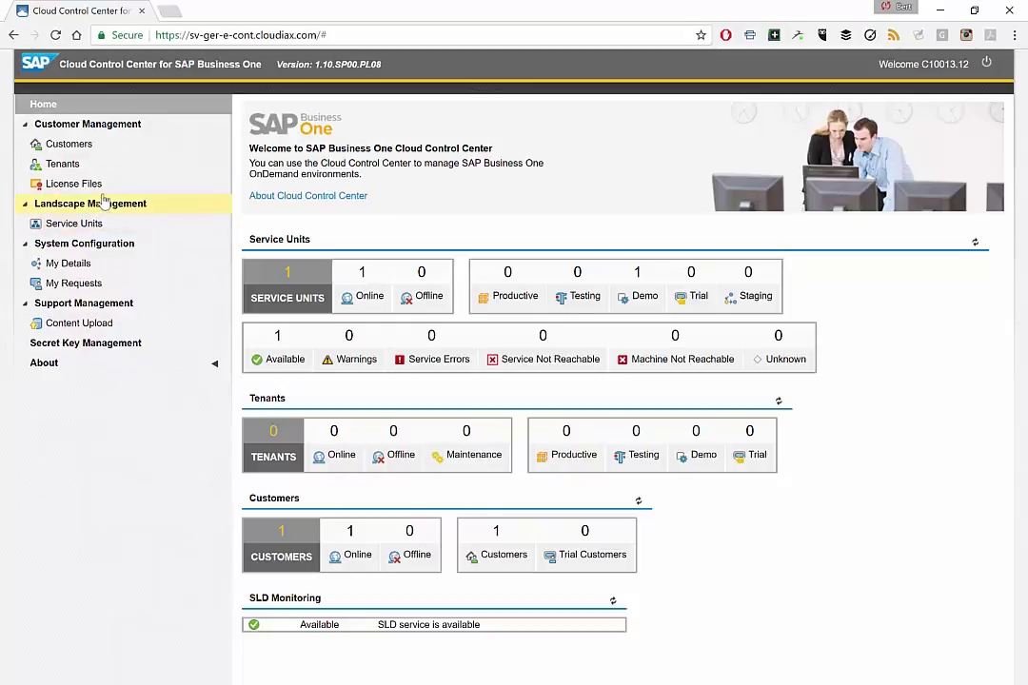